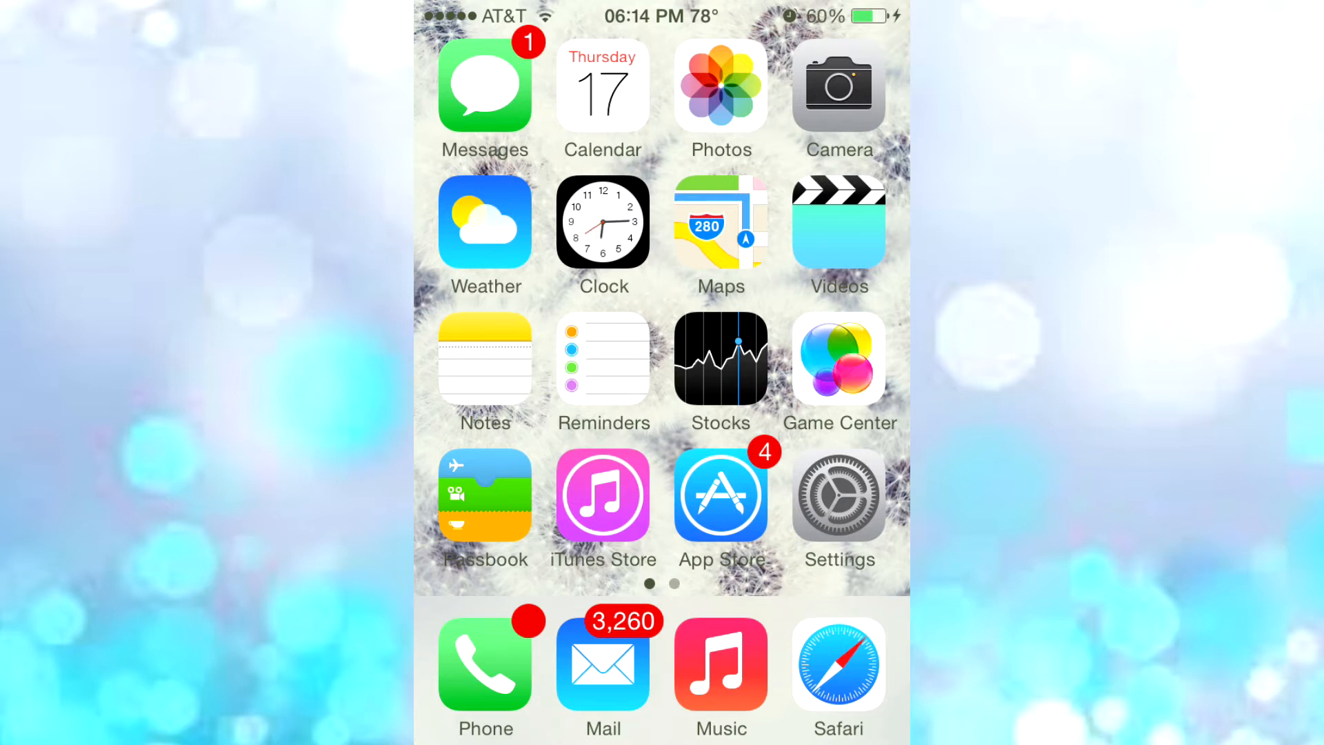
# Step: Launch the Settings app to reach the installed tweak entries
pyautogui.click(838, 494)
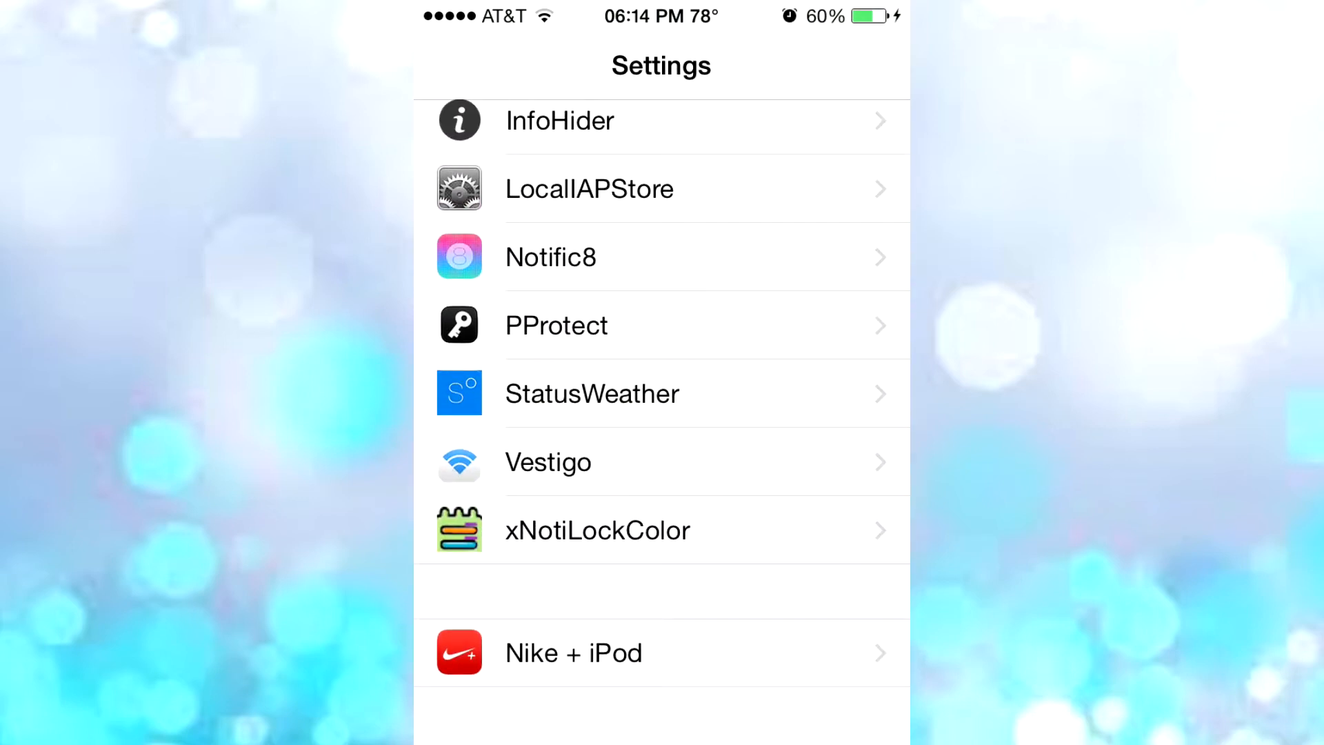
# Step: Enter StatusWeather settings and show the weather popup: Milford, 78°, 50% humidity
pyautogui.click(592, 393)
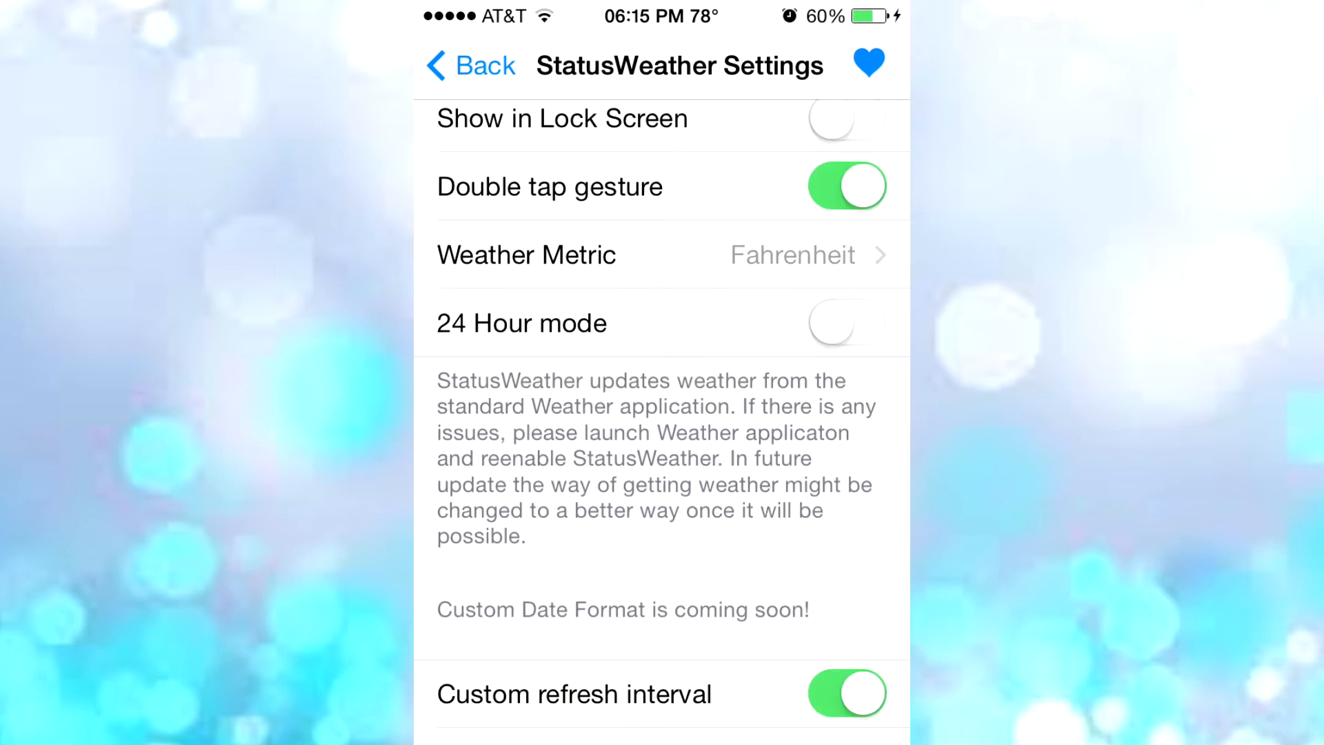
pyautogui.click(868, 64)
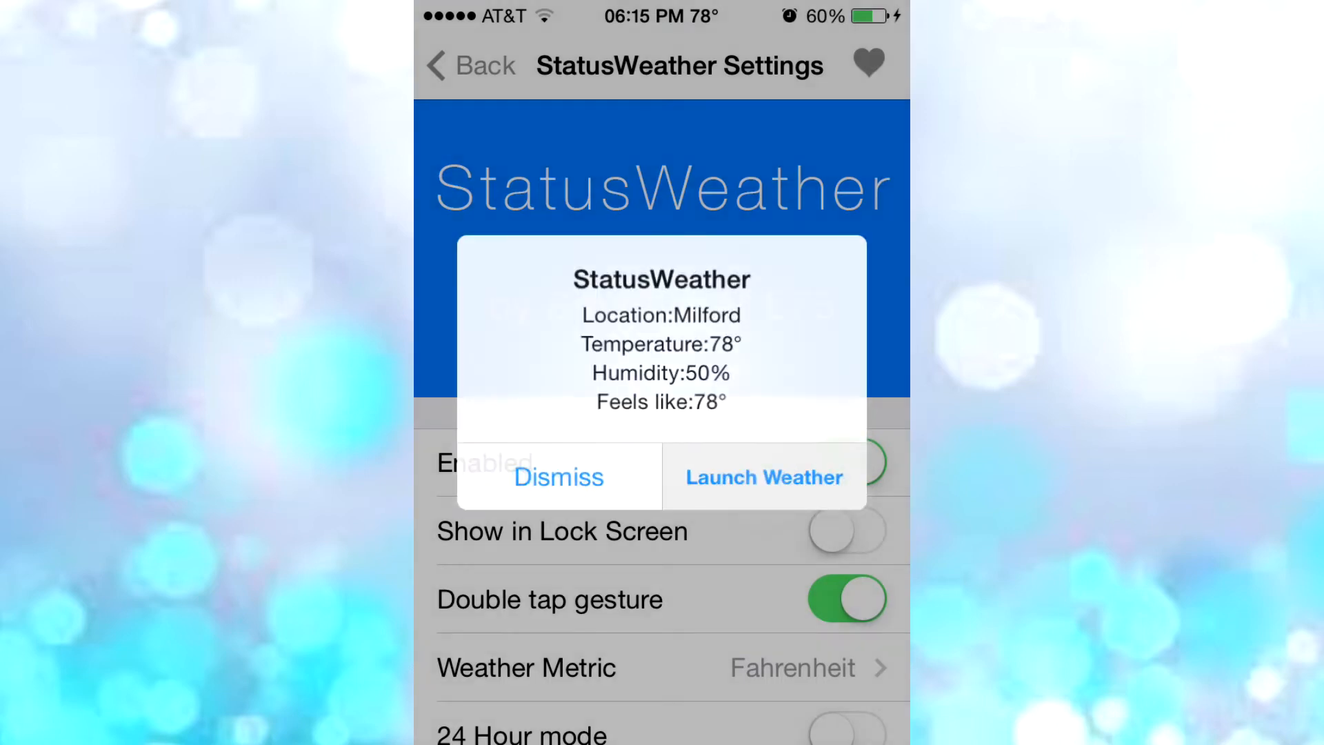
# Step: Launch Weather from the popup, browse Milford's hourly forecast, then return home
pyautogui.click(763, 476)
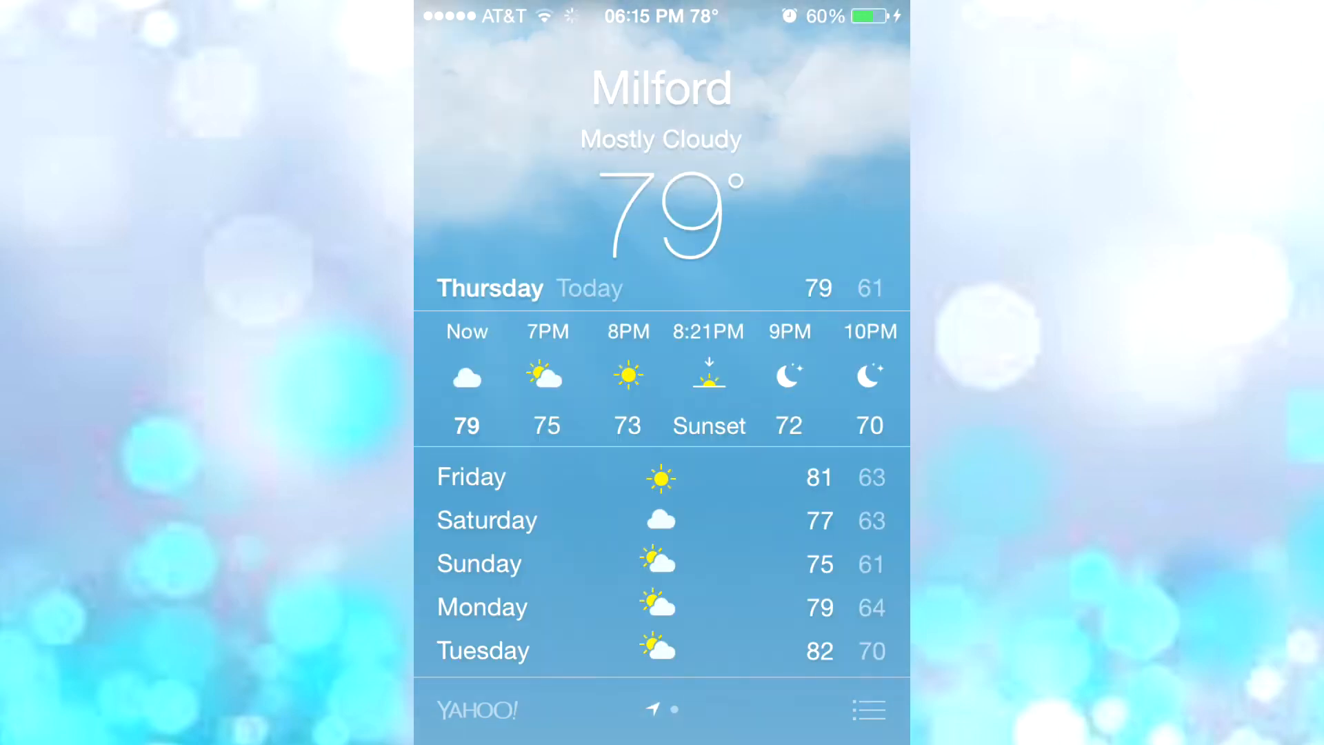
pyautogui.hscroll(-3)
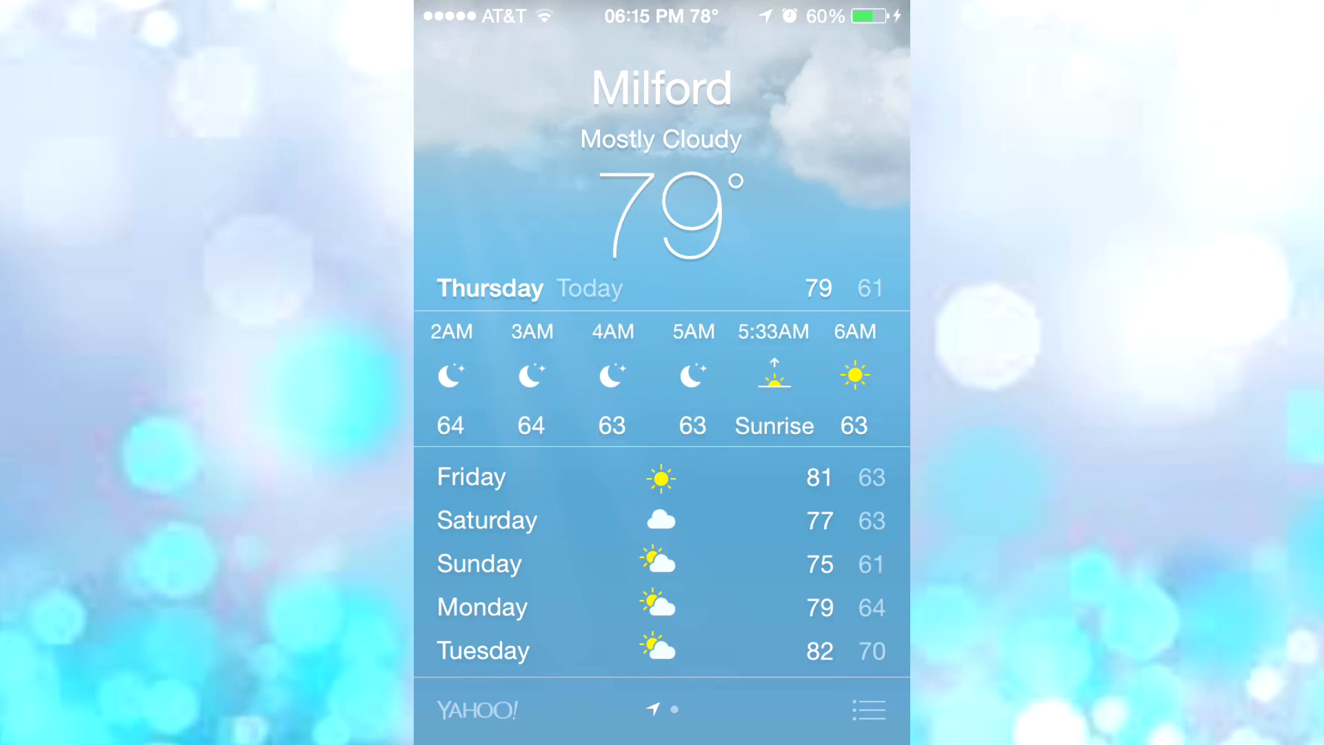
pyautogui.press('home')
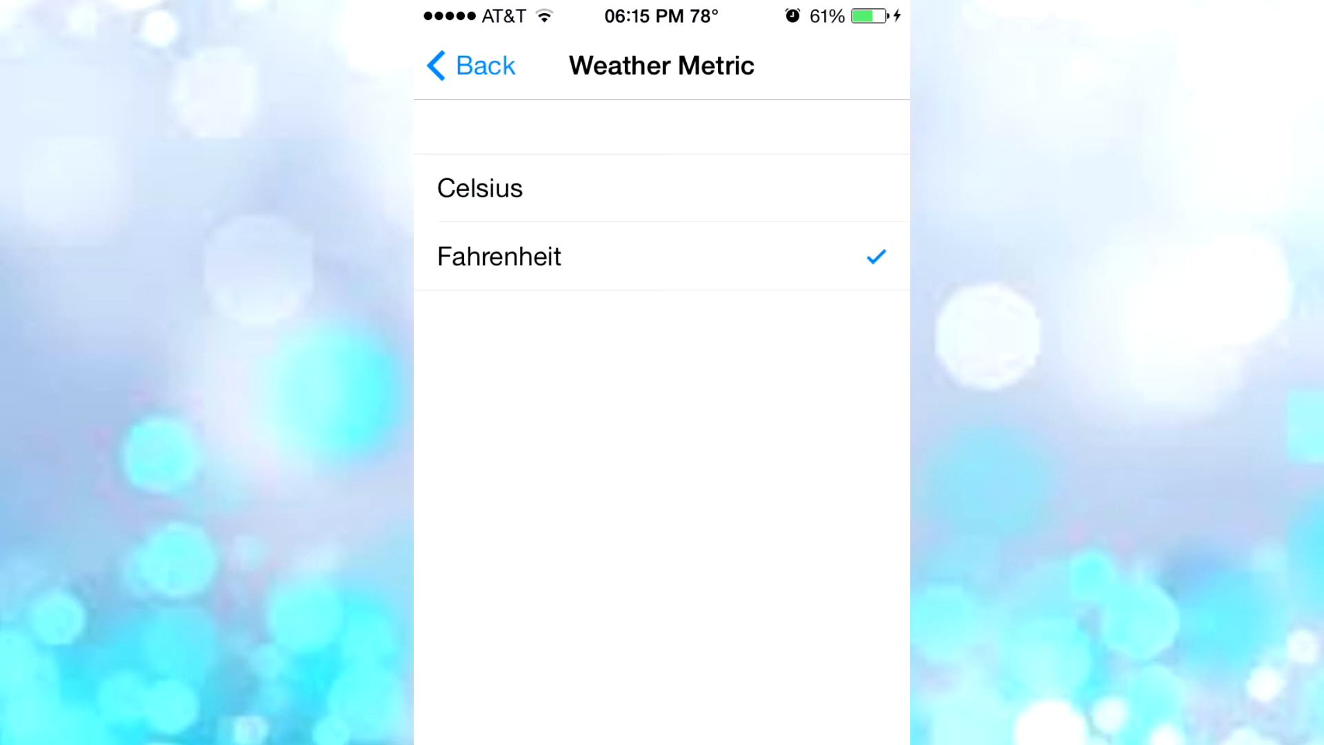
# Step: Switch the unit to Celsius (status bar 26°) and return to the StatusWeather settings
pyautogui.click(592, 257)
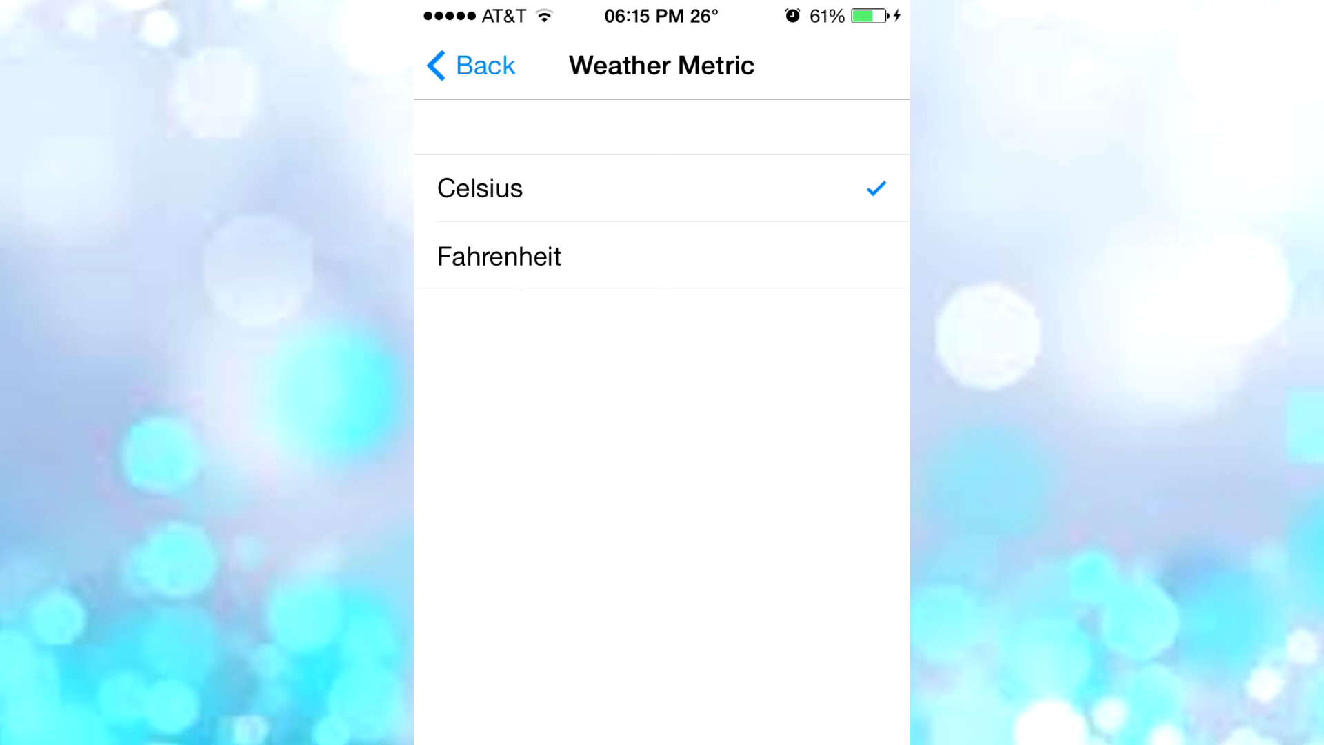
pyautogui.click(469, 65)
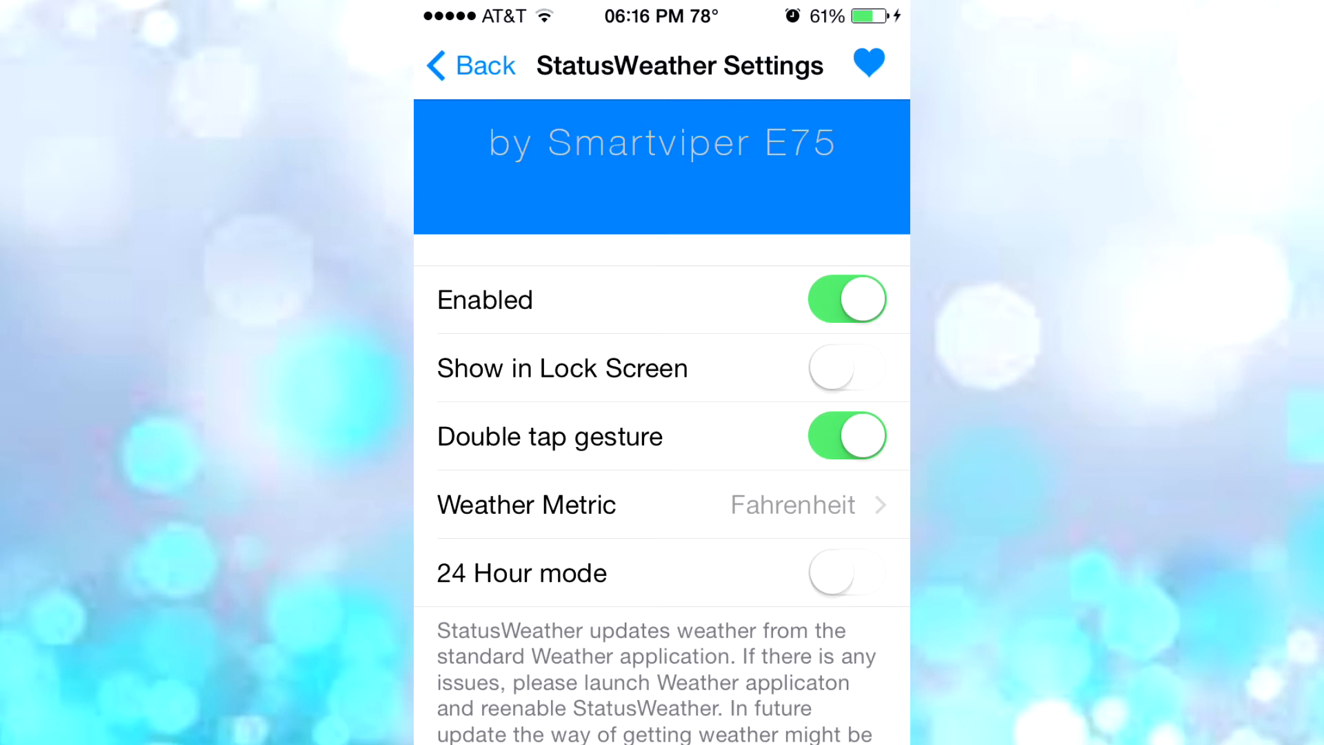
# Step: Turn 24 Hour mode on (clock 18:16), then back off to 06:16 PM
pyautogui.scroll(-3)
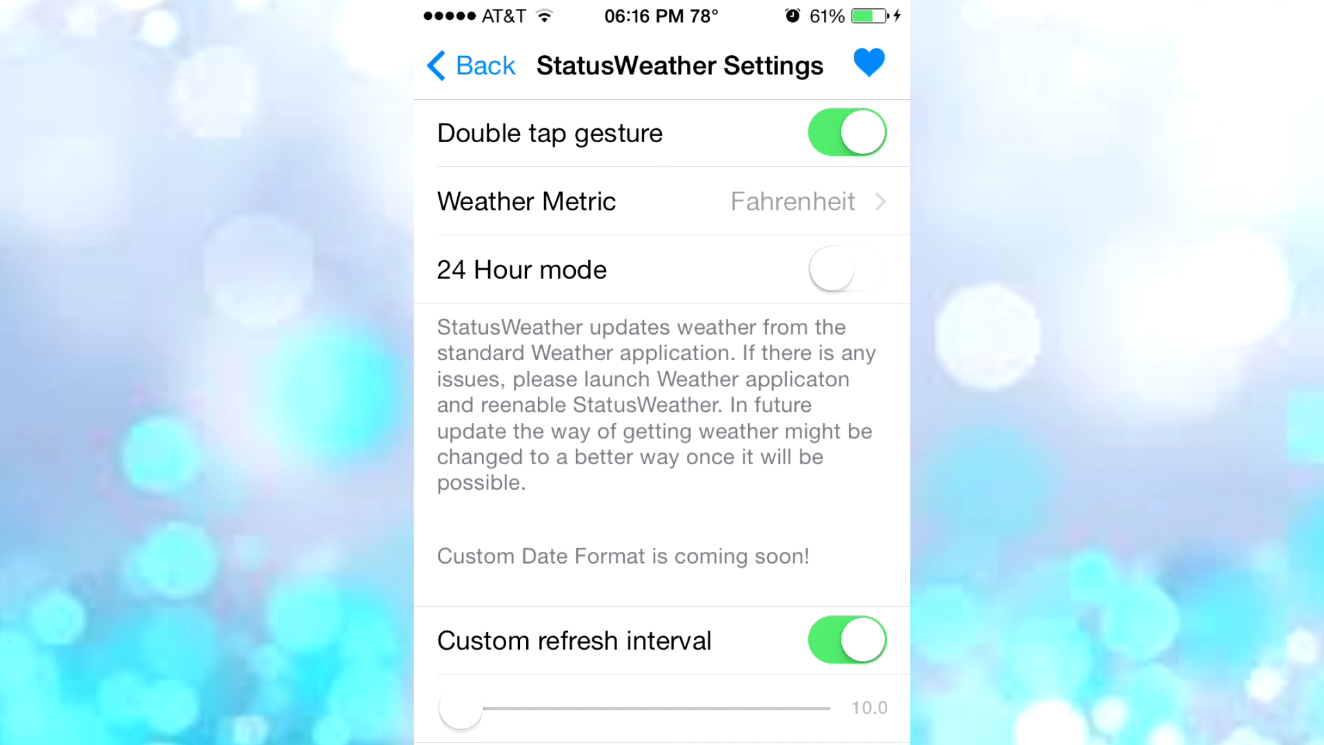
pyautogui.click(847, 269)
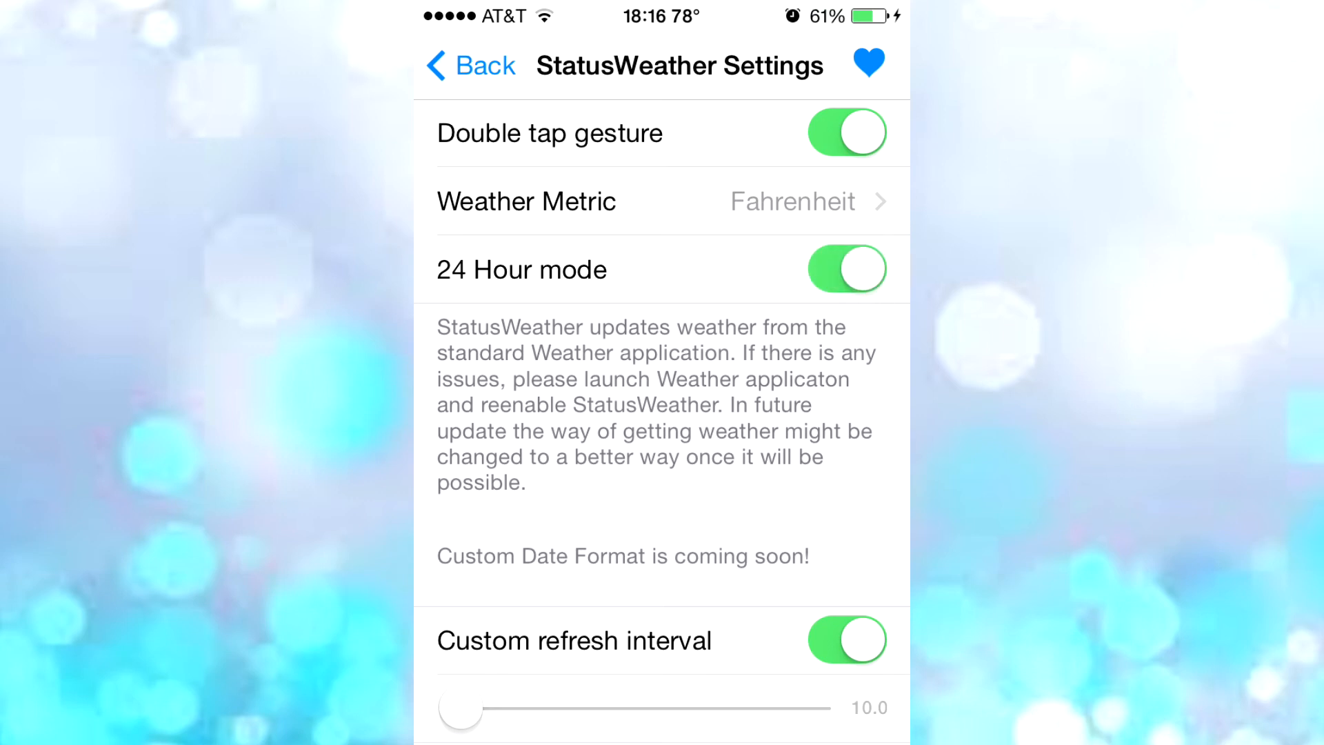
pyautogui.click(847, 269)
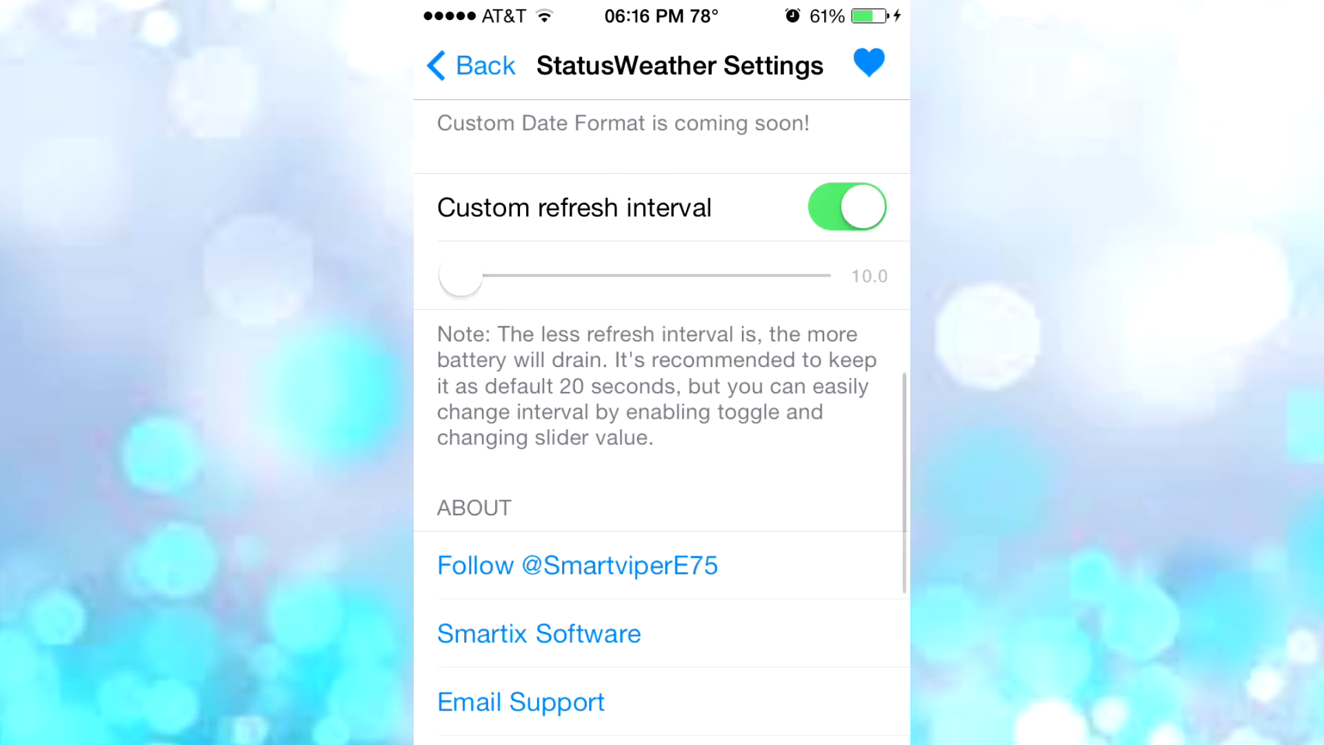
# Step: Raise the custom refresh interval to about 25.5 and return to the home screen
pyautogui.click(461, 278)
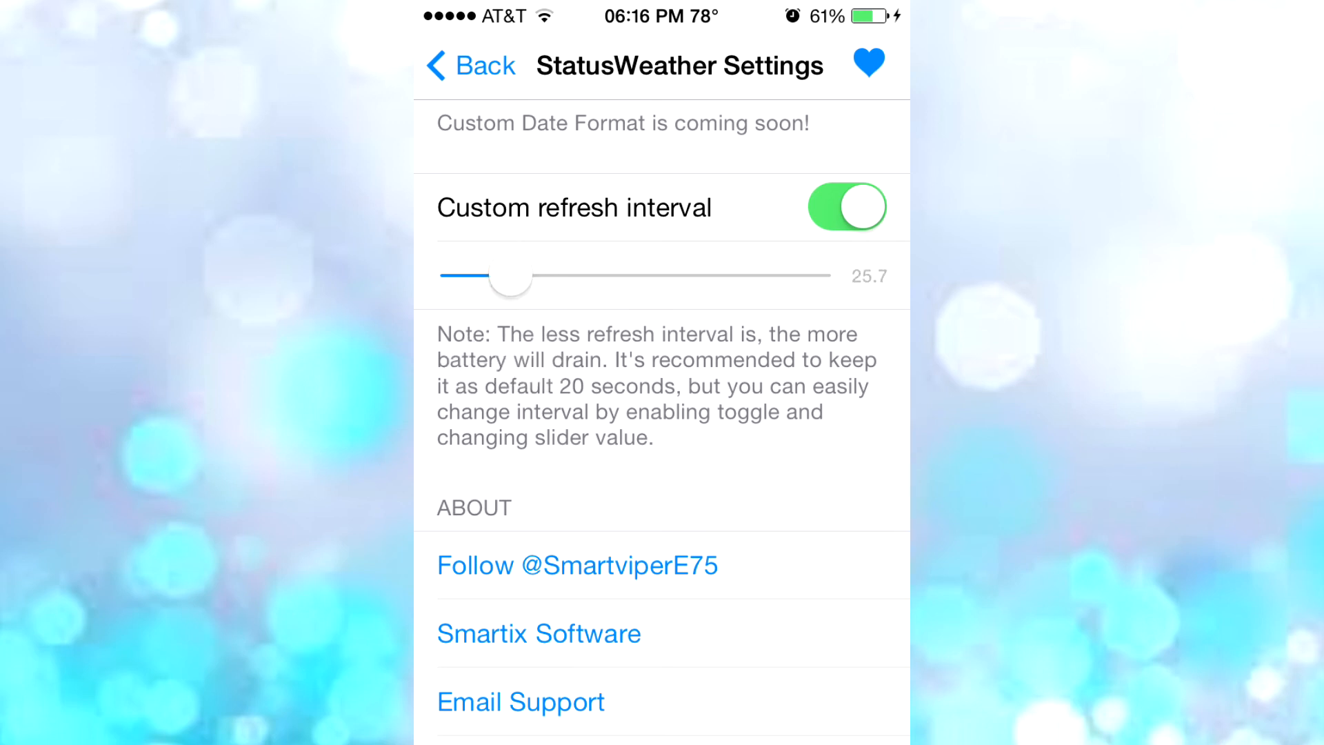
pyautogui.moveTo(511, 278); pyautogui.dragTo(510, 278)
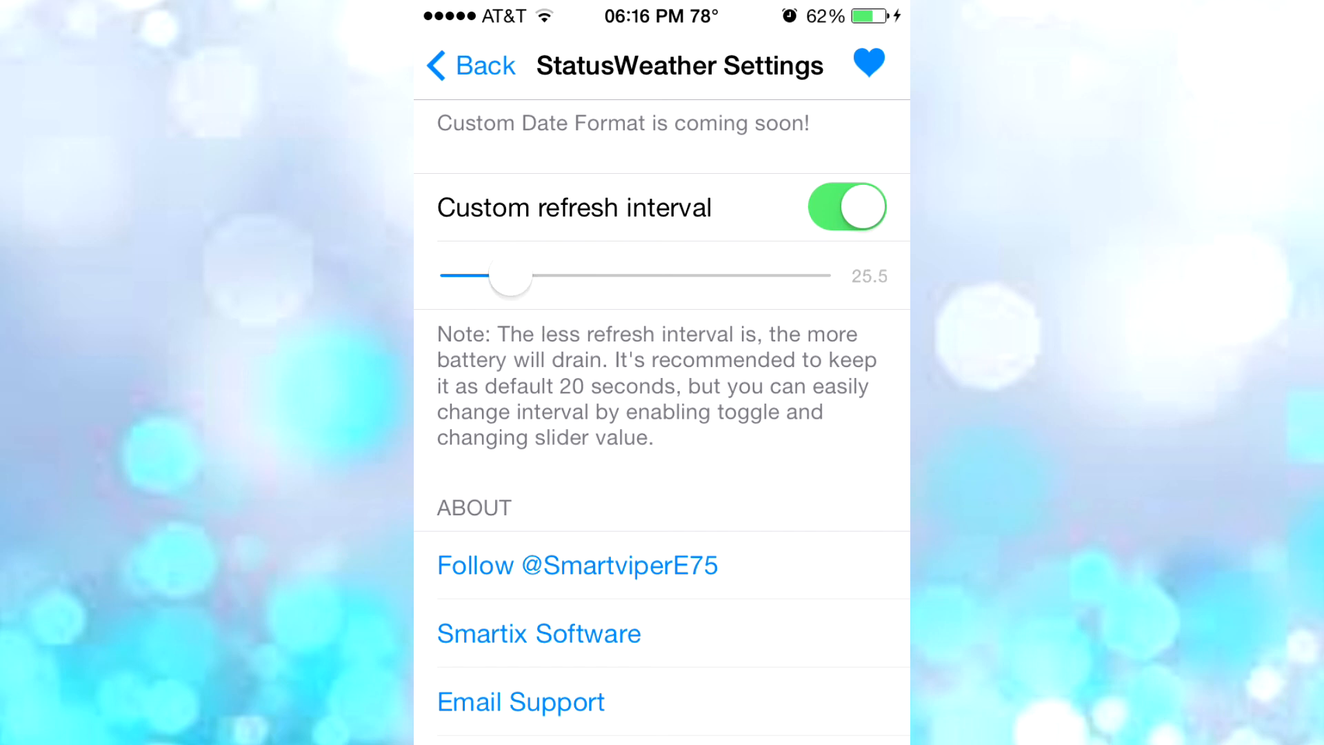
pyautogui.click(469, 66)
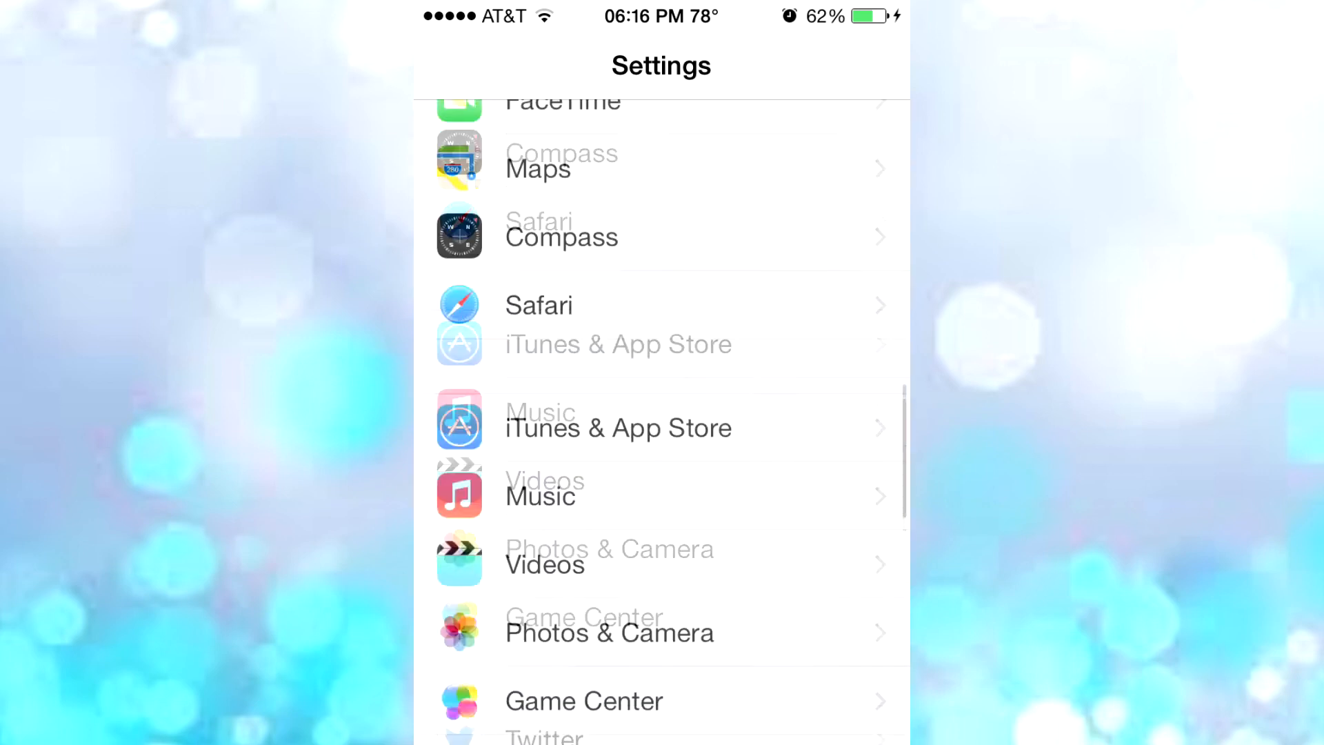
pyautogui.press('home')
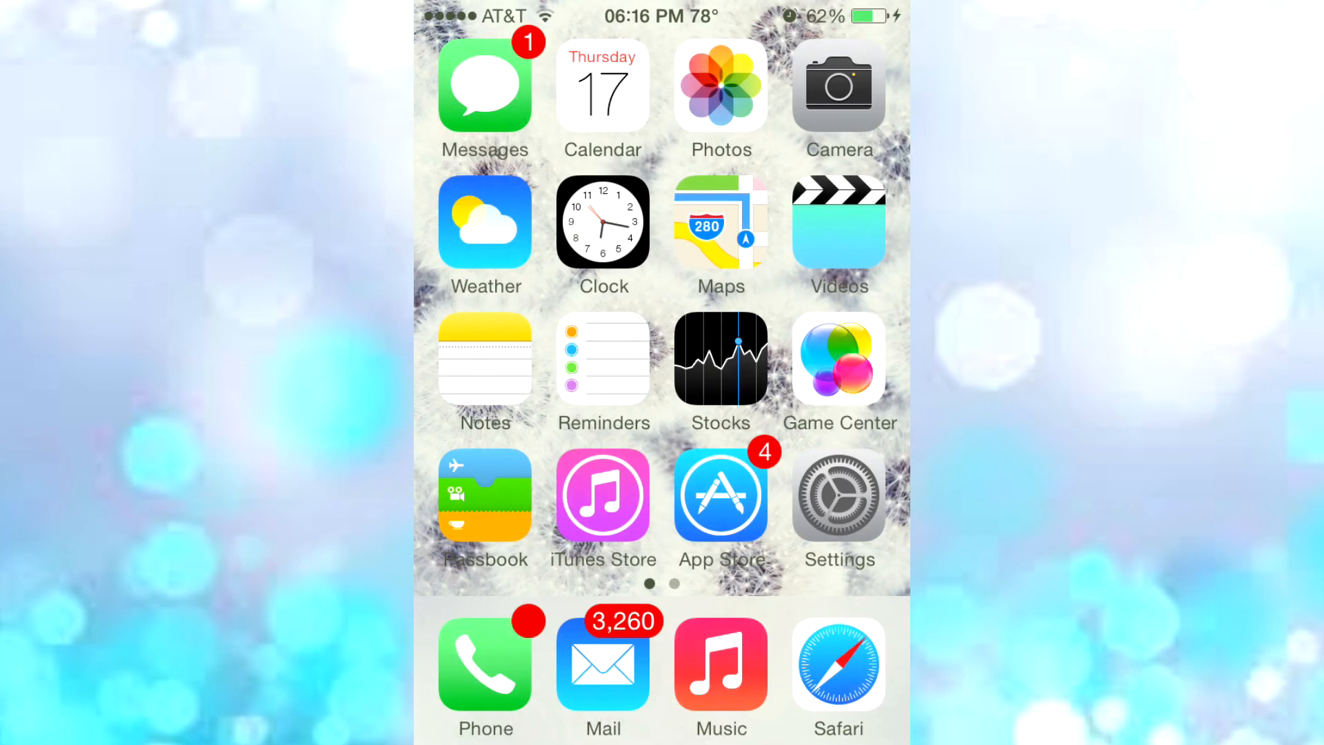